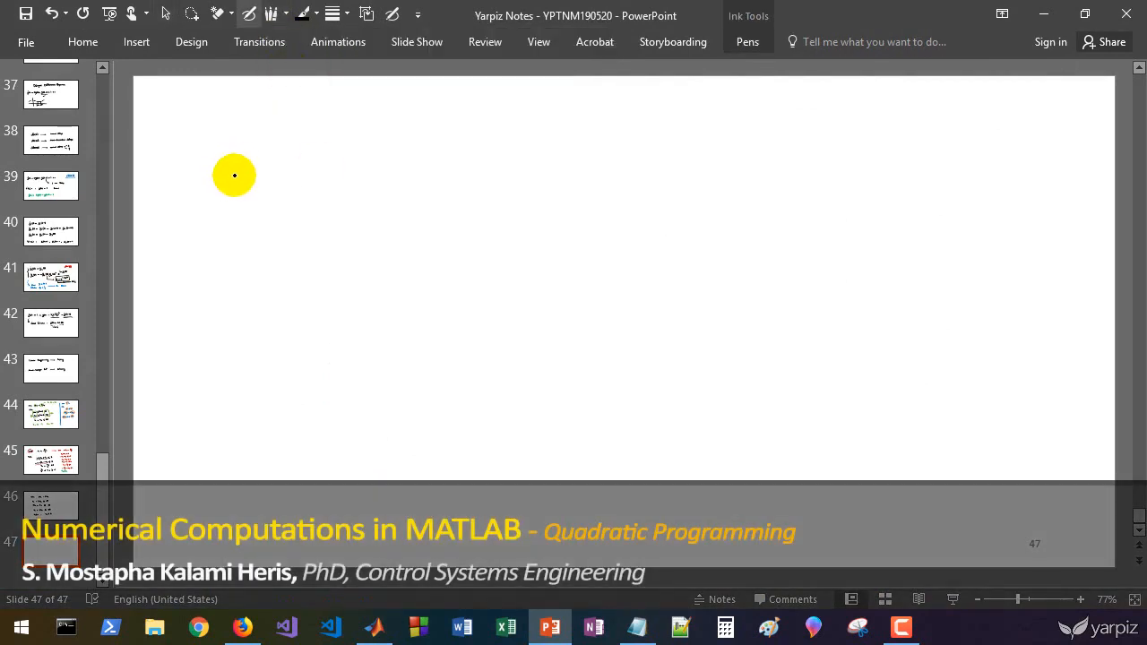
Handwrite the title 'Quadratic Programming', the objective, and the Ax ≤ b, Aeq·x = beq, lb ≤ x ≤ ub constraints
left_click_drag(211, 166, 345, 166)
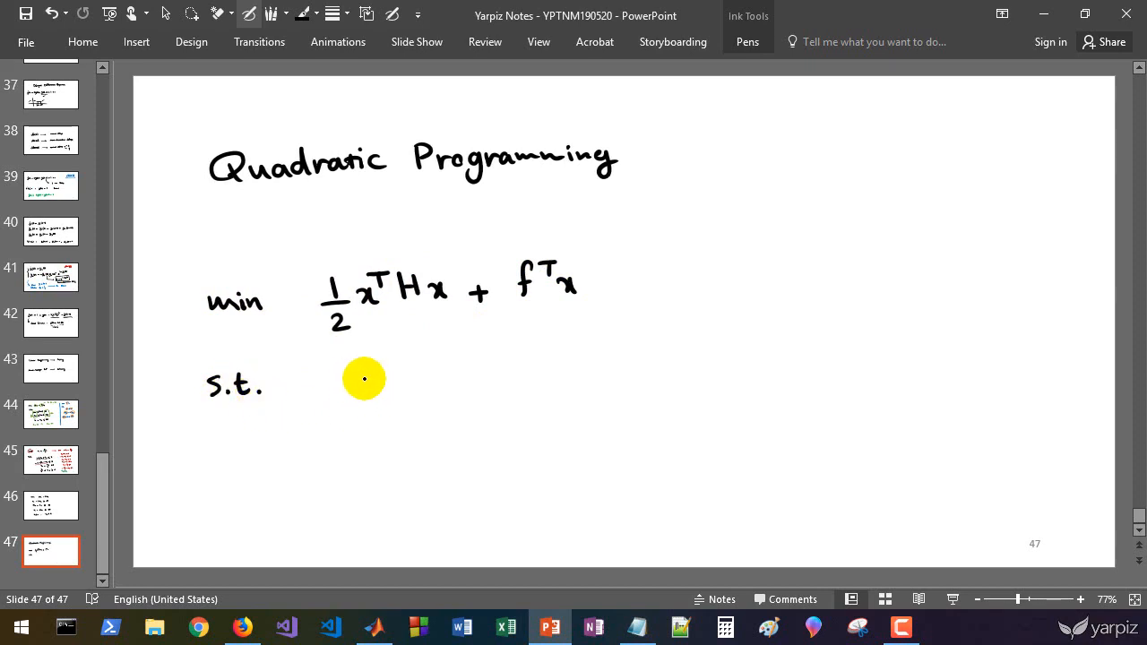
left_click_drag(354, 376, 398, 385)
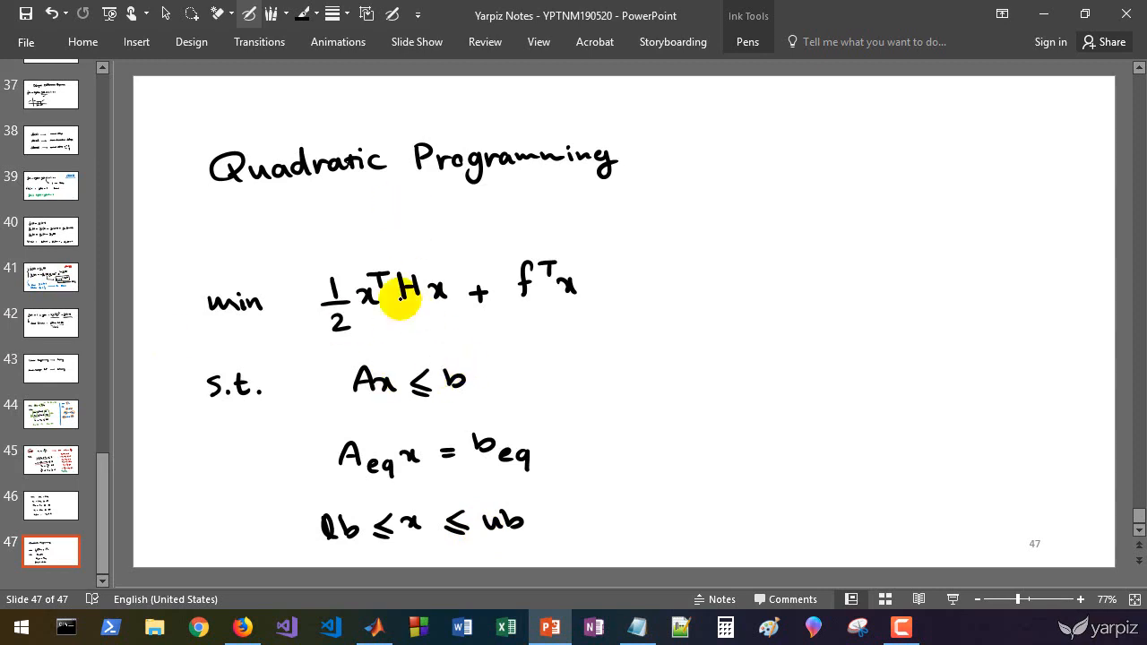
mouse_move(373, 348)
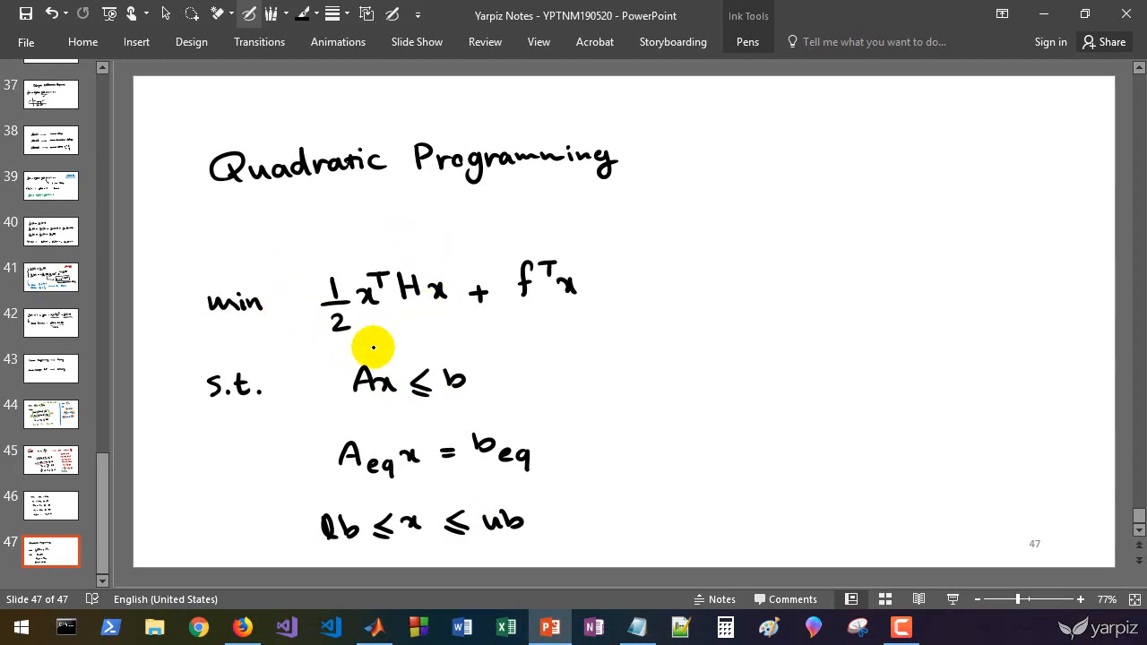
mouse_move(426, 290)
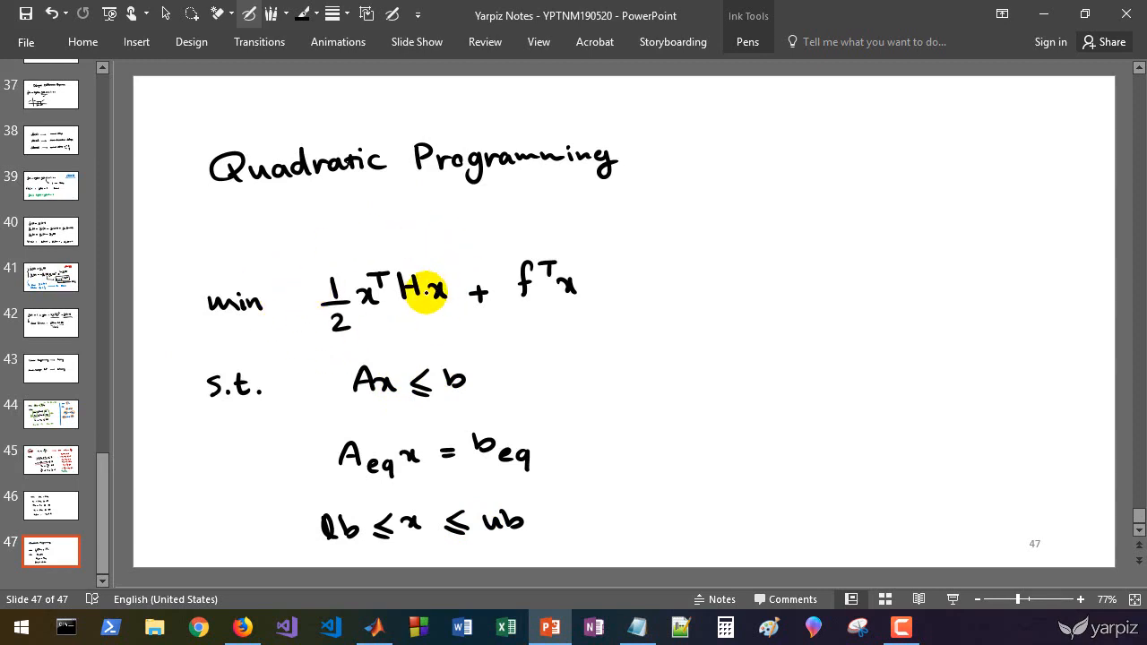
mouse_move(481, 289)
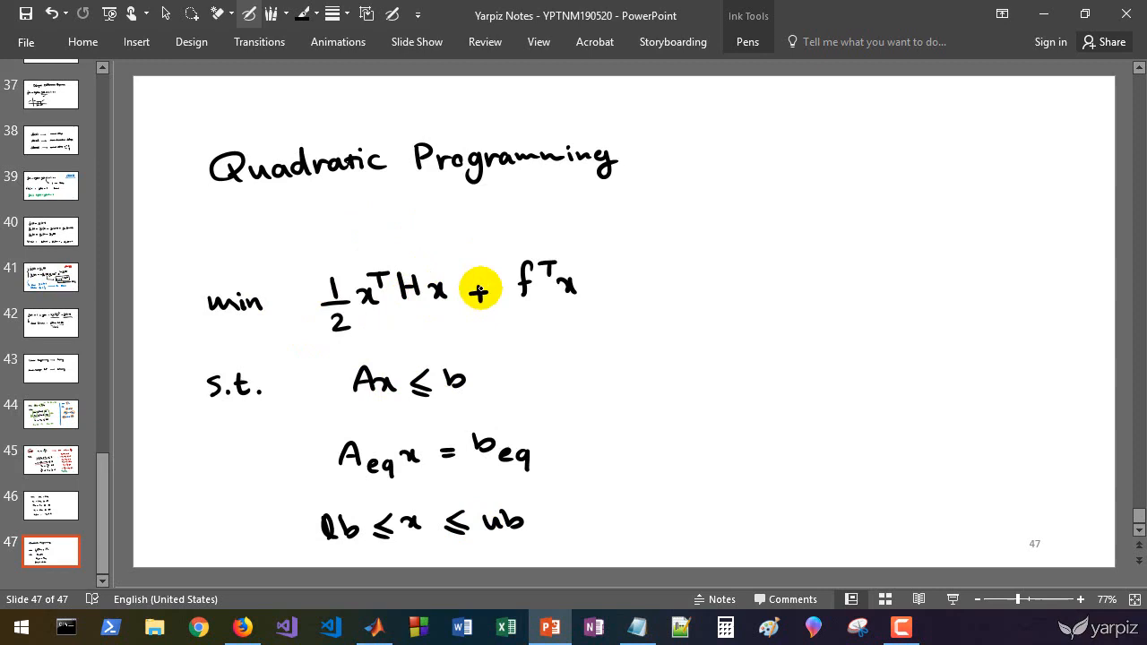
mouse_move(417, 302)
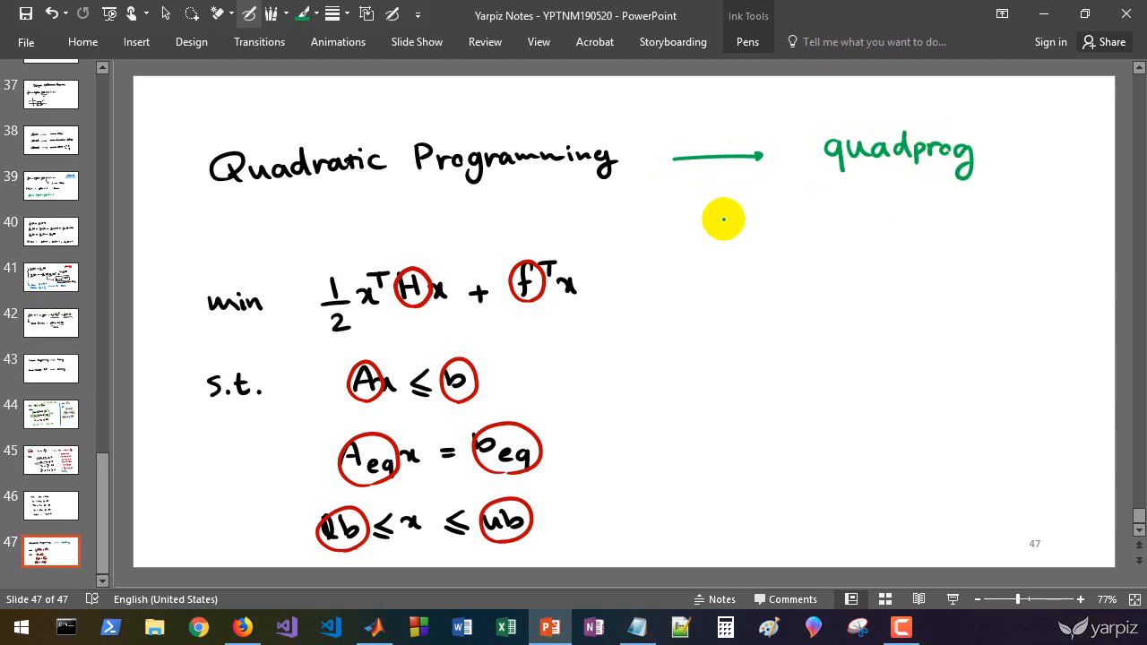
mouse_move(801, 224)
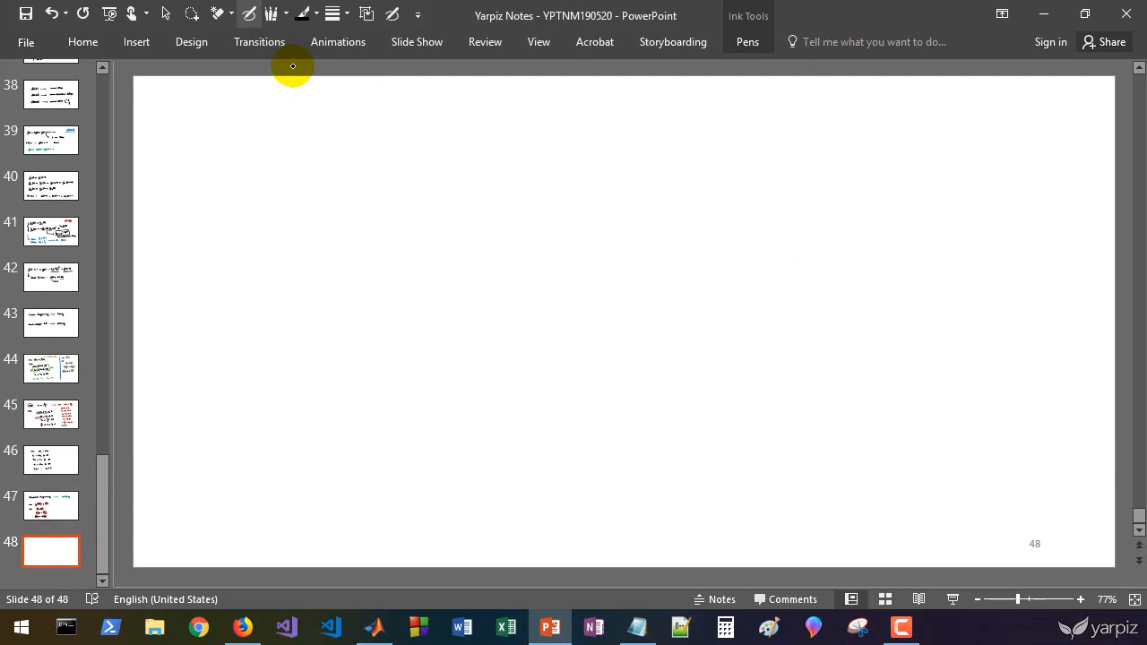
mouse_move(346, 173)
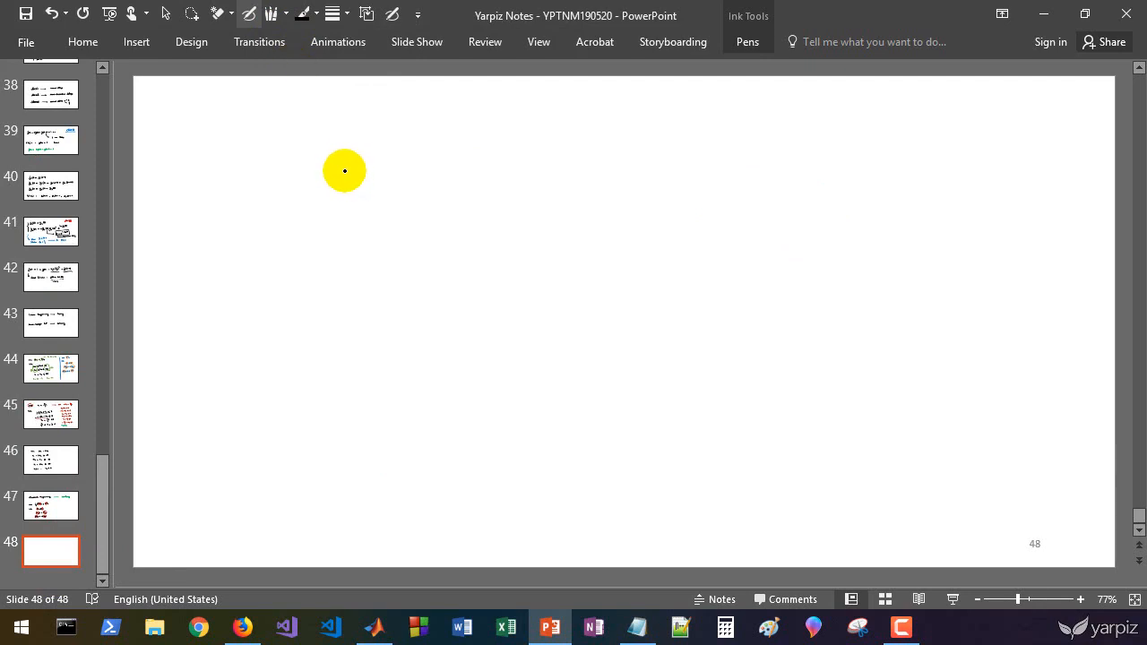
mouse_move(341, 173)
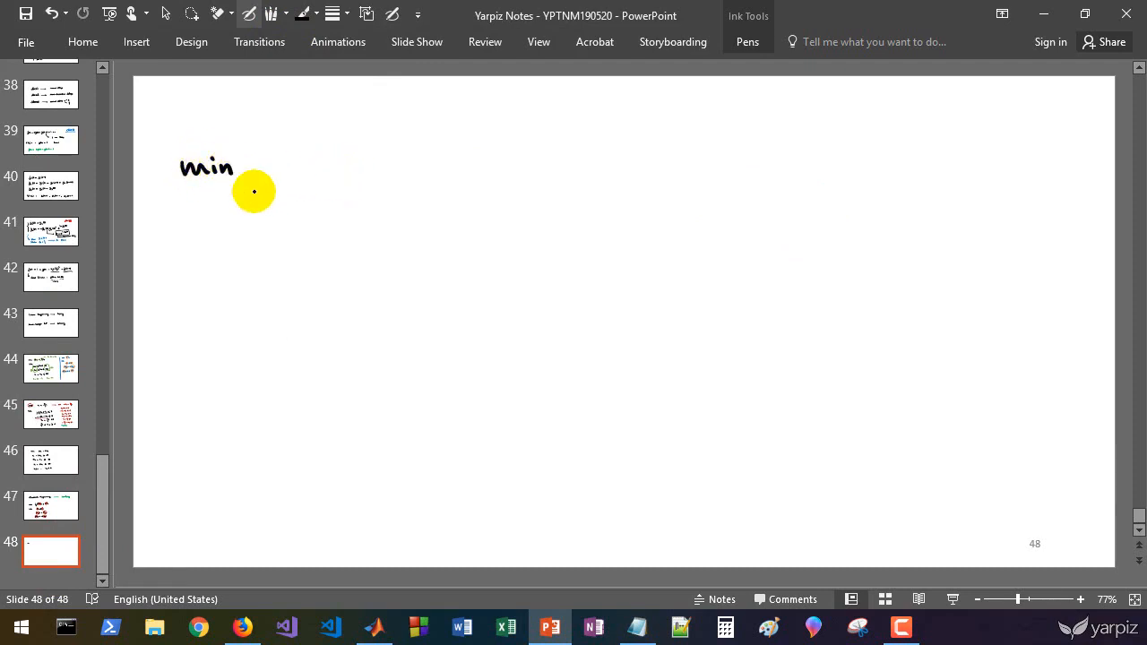
Ink min ½x1² + x2² − x1x2 − 2x1 − 6x2 with constraints x1 + x2 ≤ 2 and 2x1 + x2 ≤ 5
left_click_drag(253, 191, 329, 182)
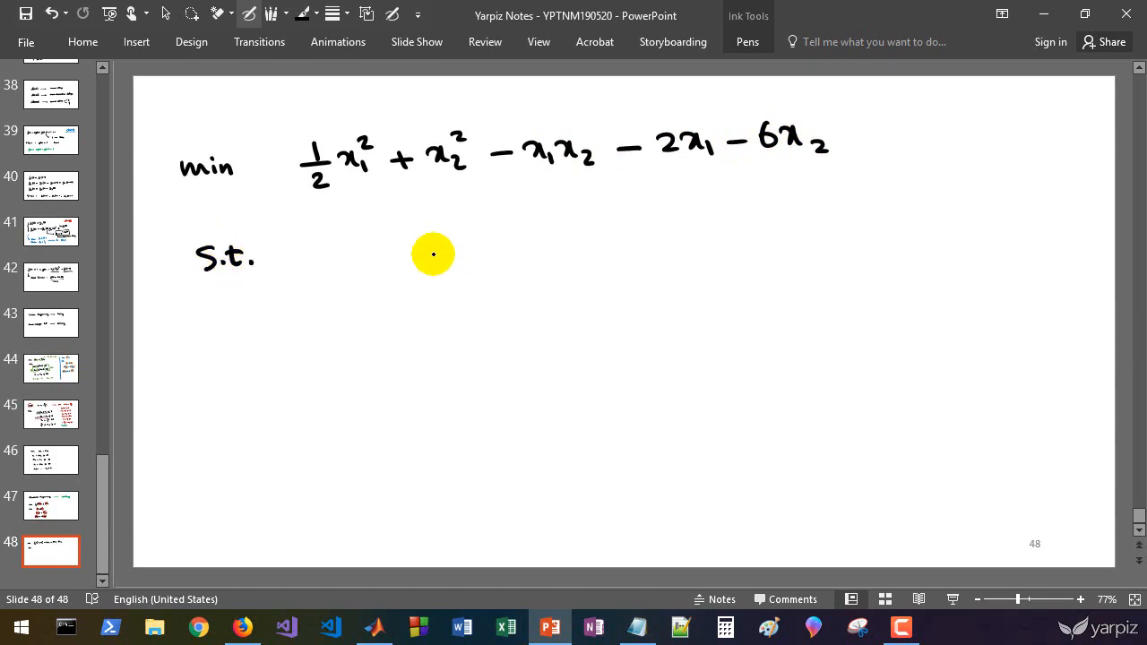
left_click_drag(424, 246, 528, 246)
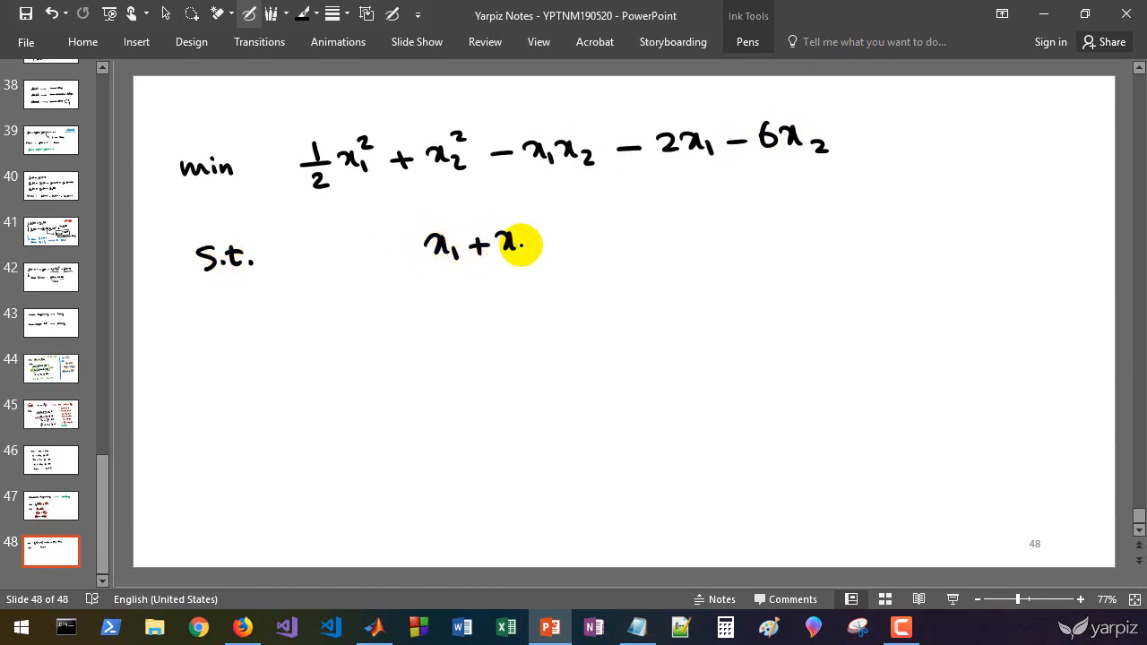
left_click_drag(515, 246, 591, 242)
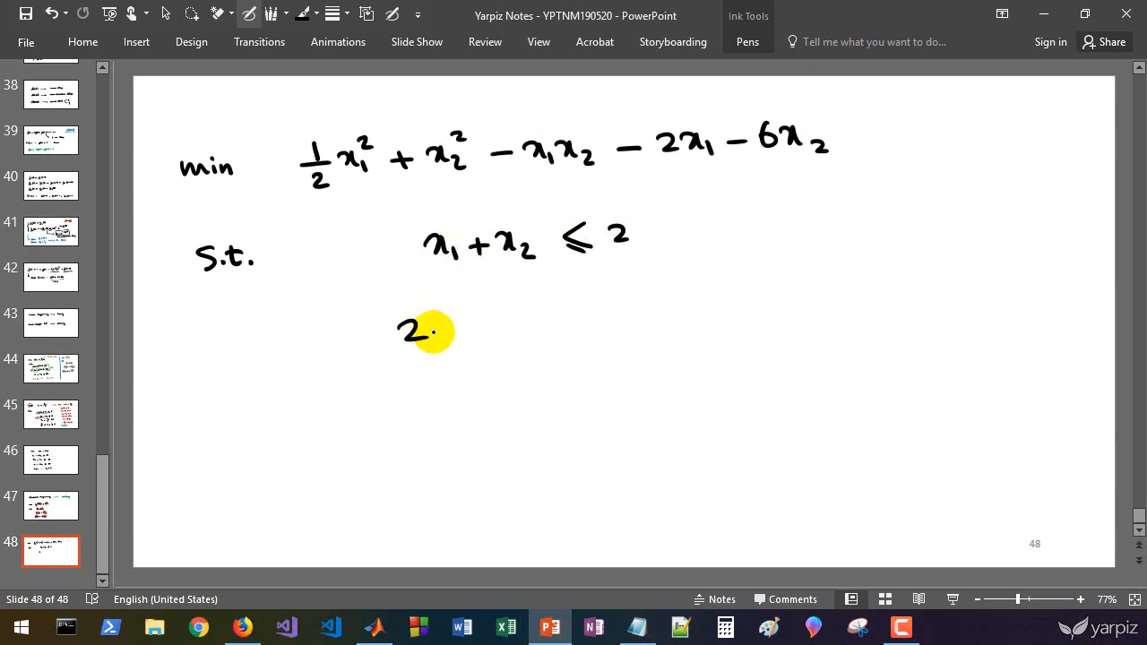
left_click_drag(439, 331, 493, 327)
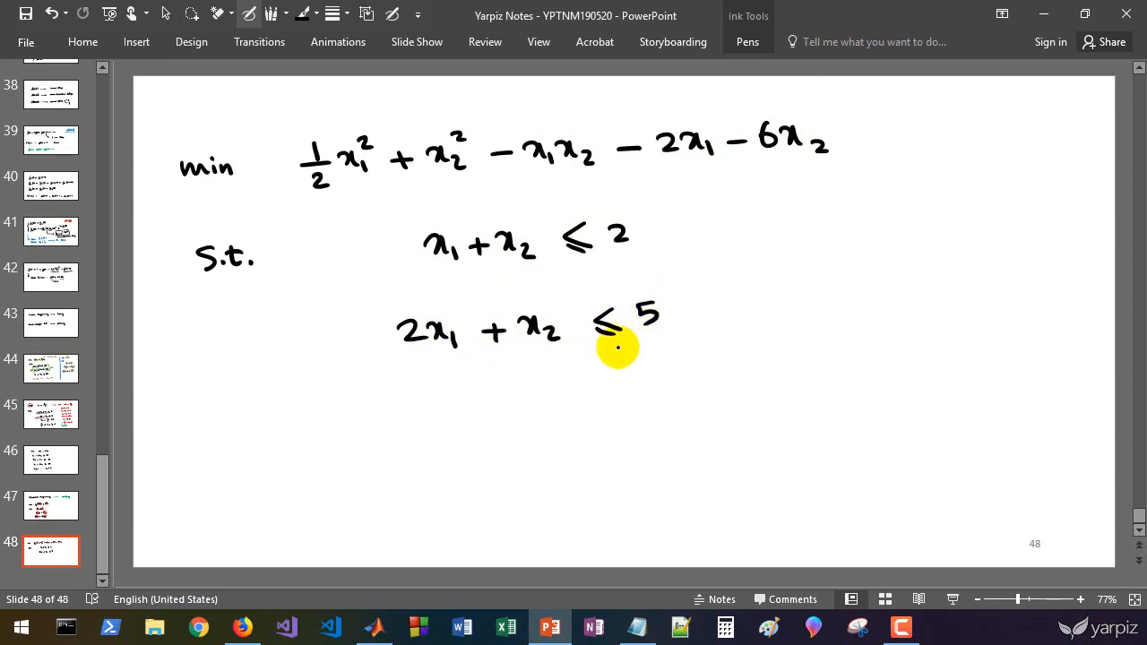
mouse_move(684, 160)
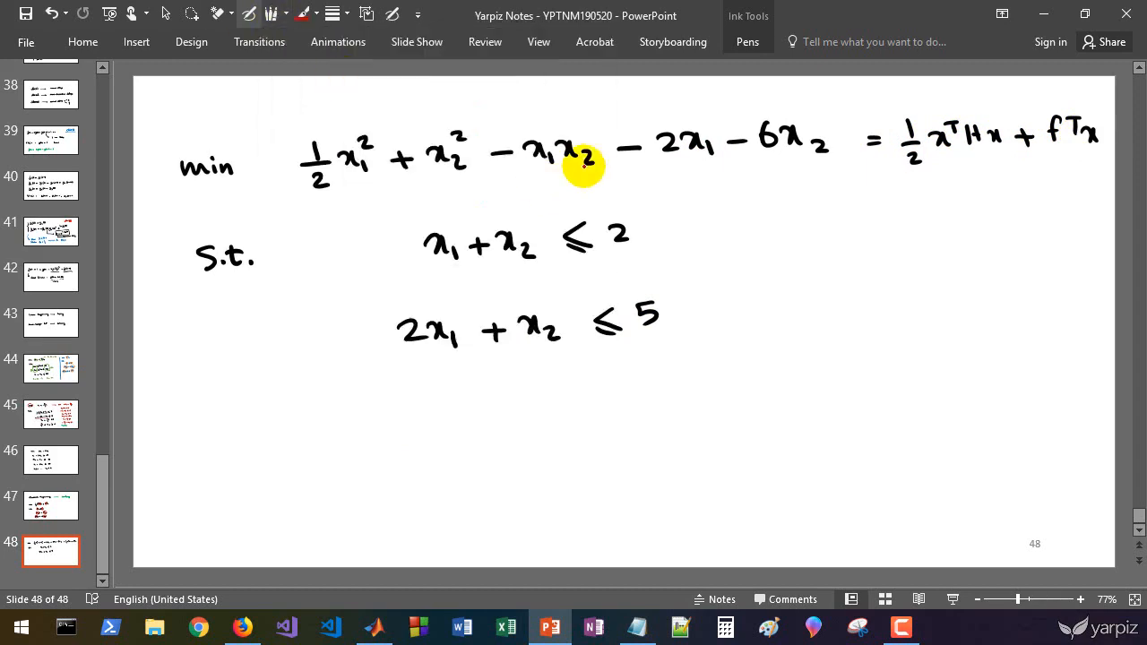
Mark quadratic terms red and linear terms blue, write f = [−2; −6], and start the quadratic form
left_click_drag(583, 165, 430, 109)
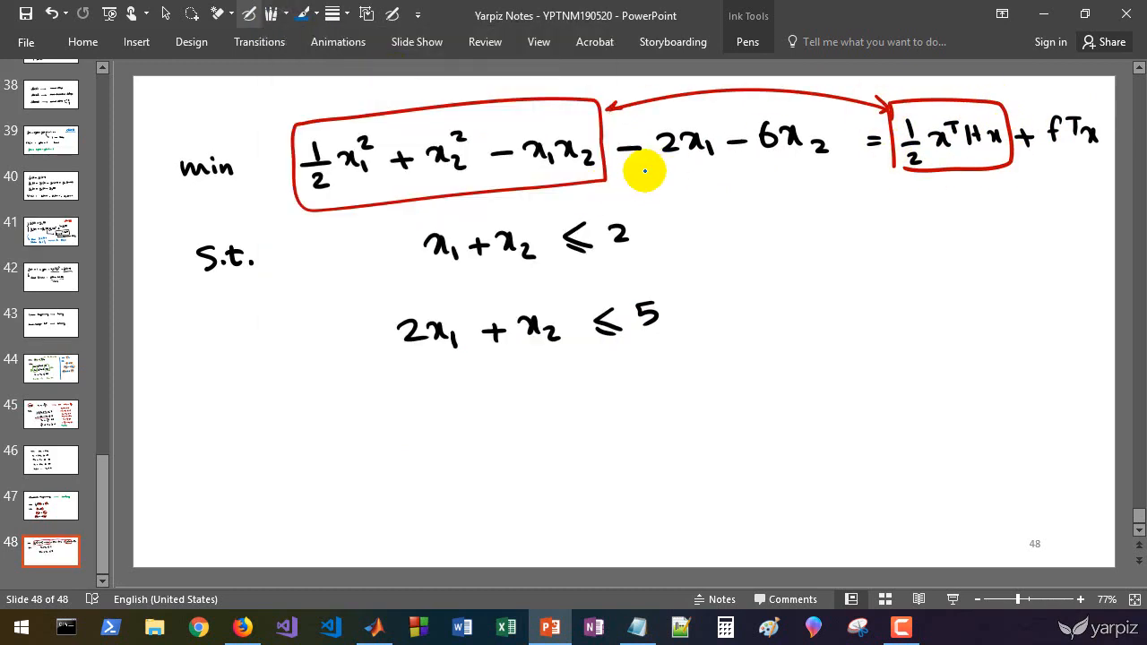
left_click_drag(645, 170, 1084, 170)
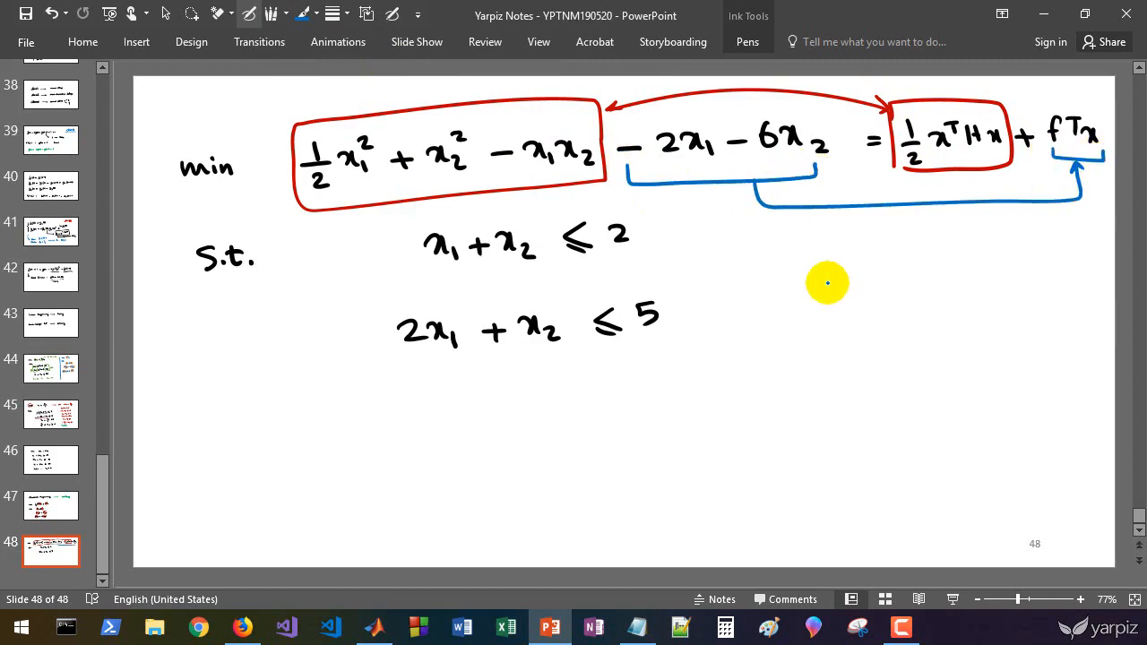
mouse_move(674, 151)
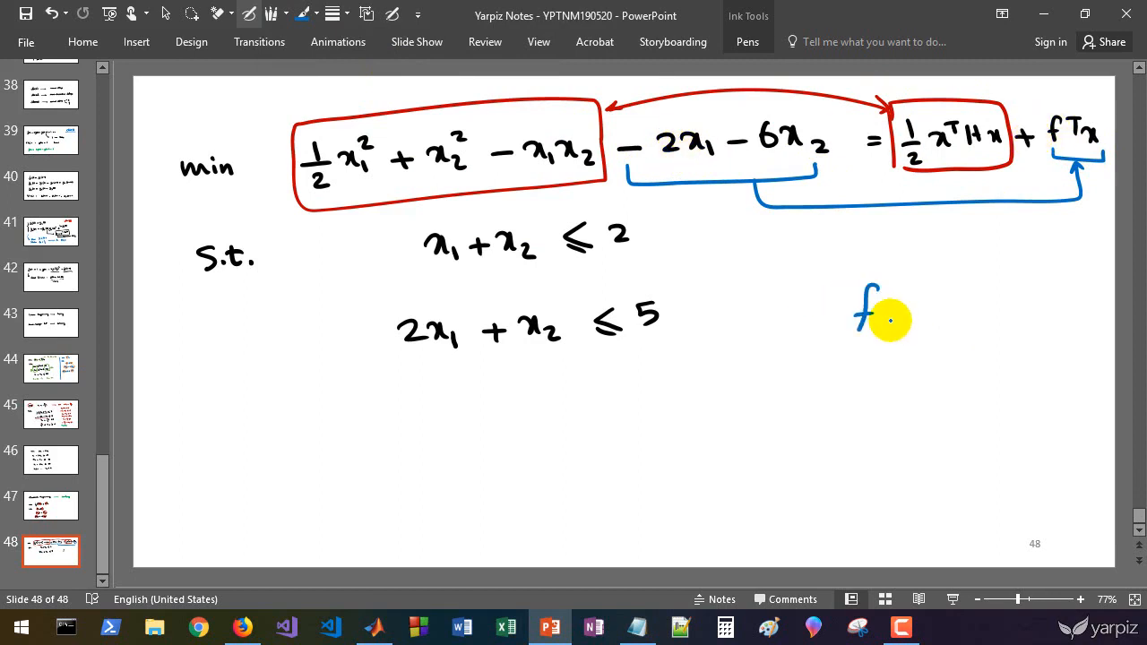
left_click_drag(891, 322, 972, 345)
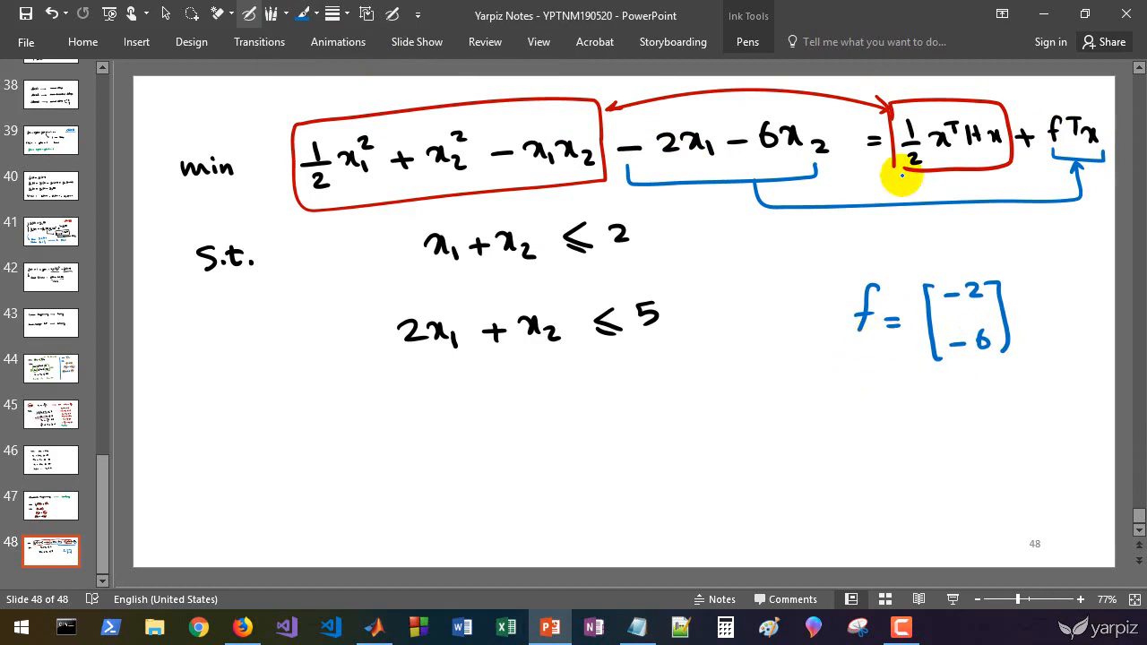
mouse_move(877, 186)
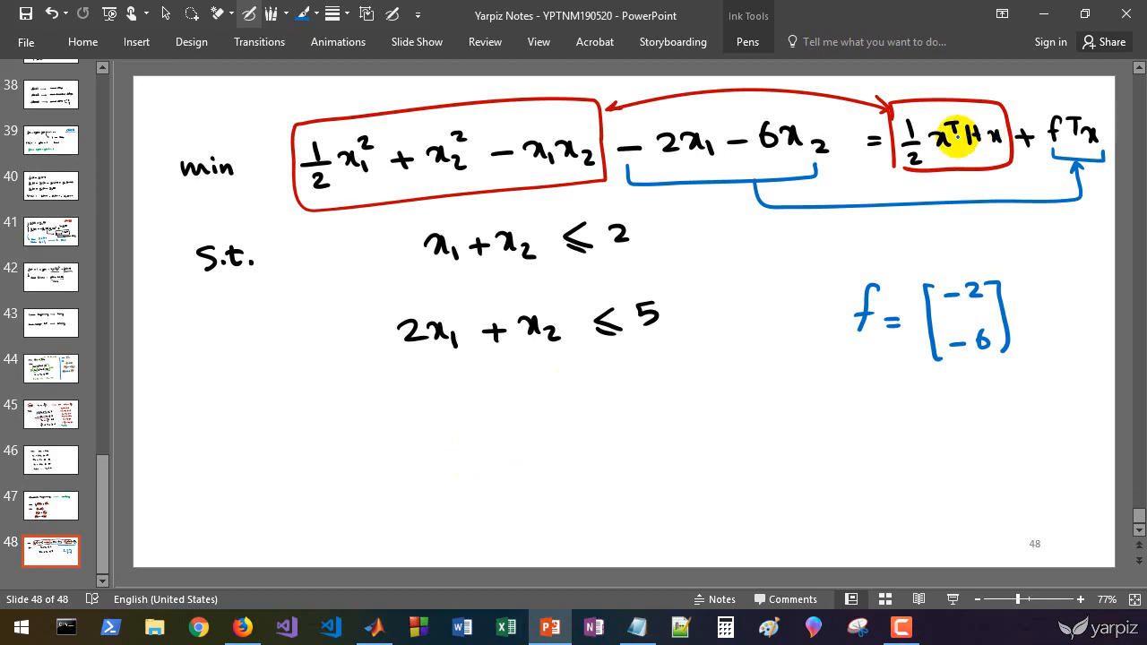
left_click_drag(408, 421, 530, 486)
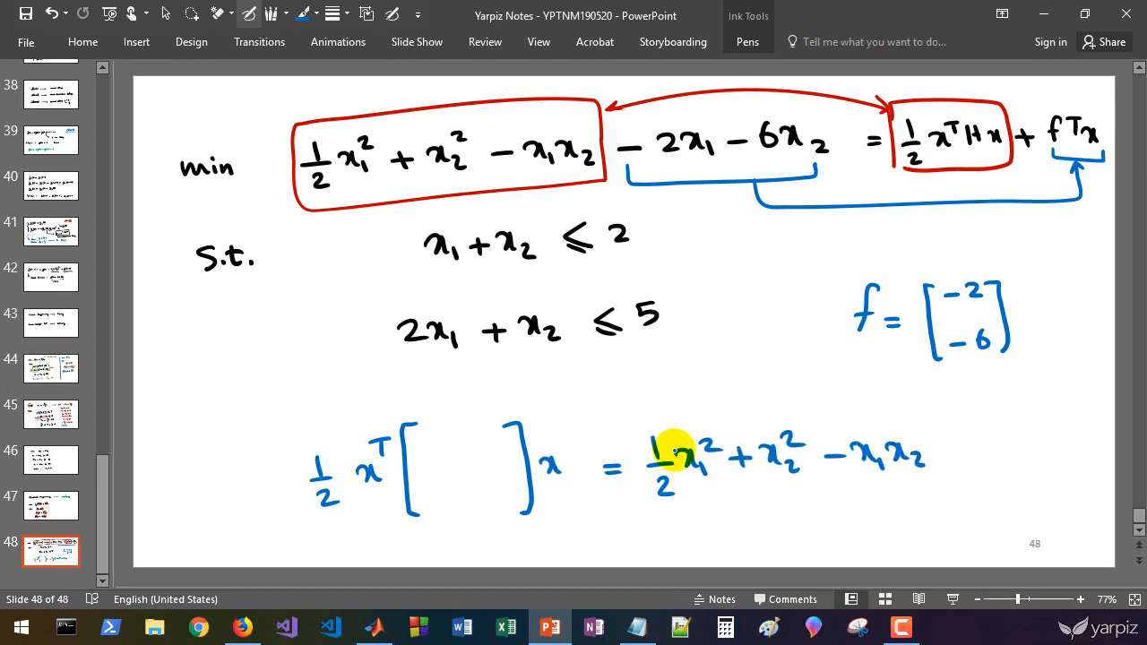
mouse_move(882, 501)
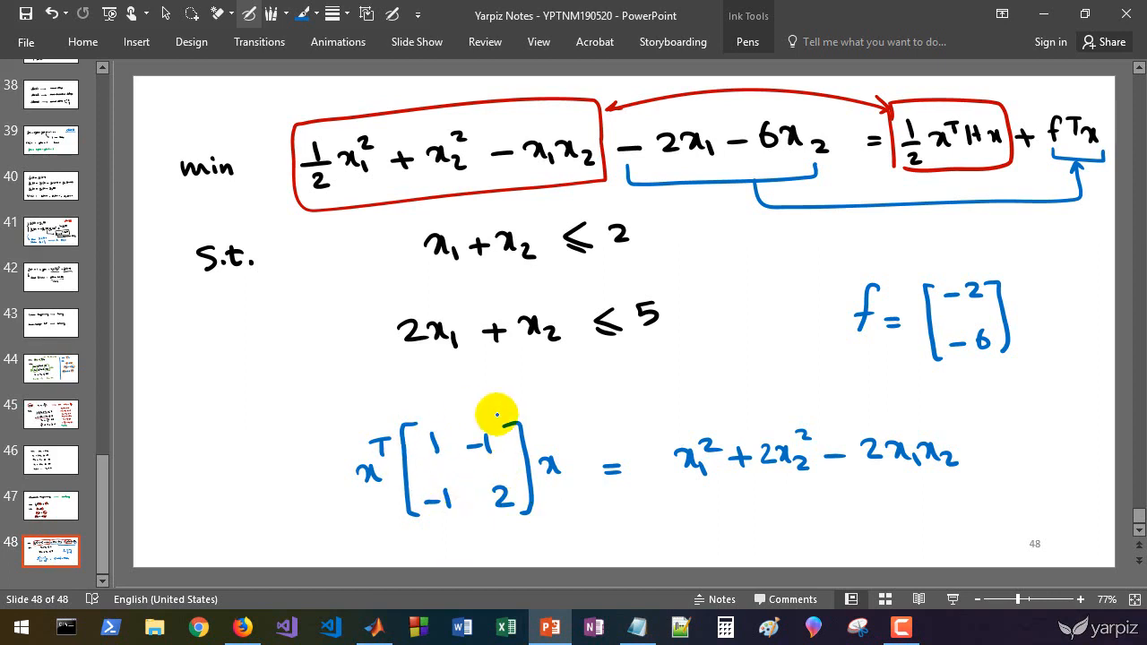
mouse_move(537, 411)
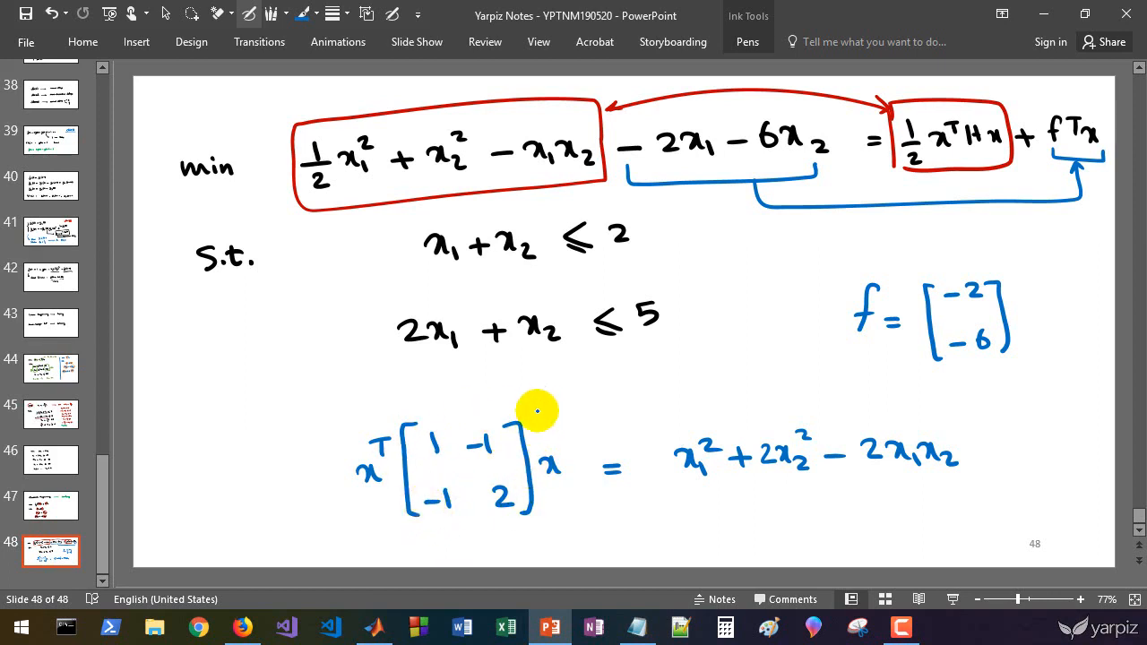
Draw an arrow from the blue matrix [1 −1; −1 2] and label it H
left_click_drag(537, 411, 618, 390)
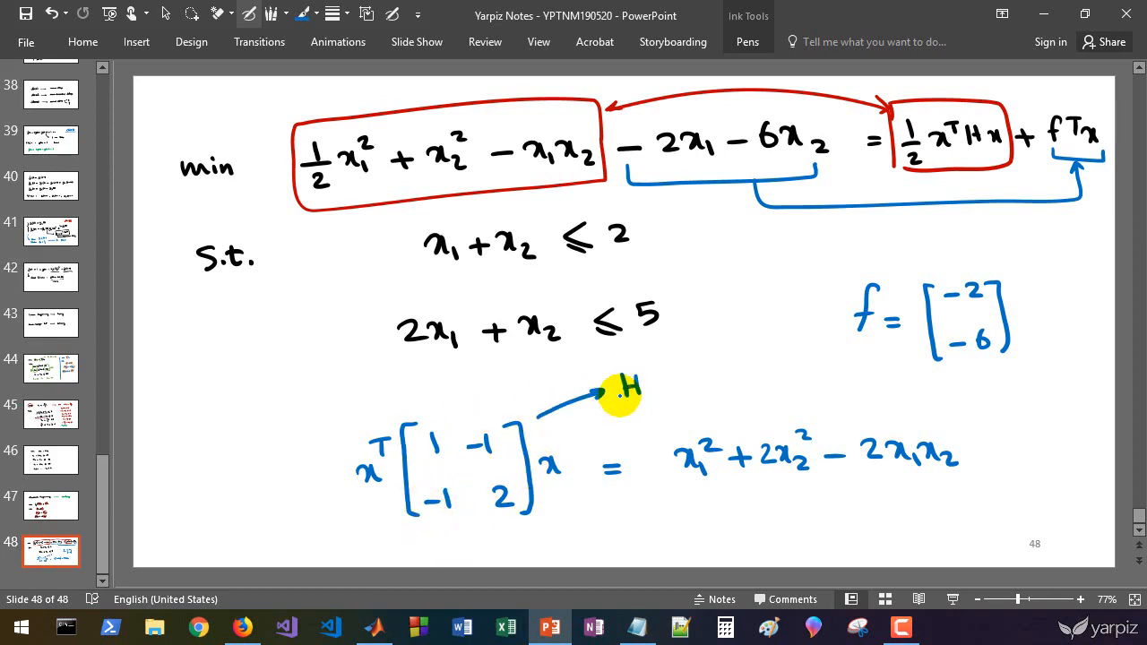
mouse_move(600, 341)
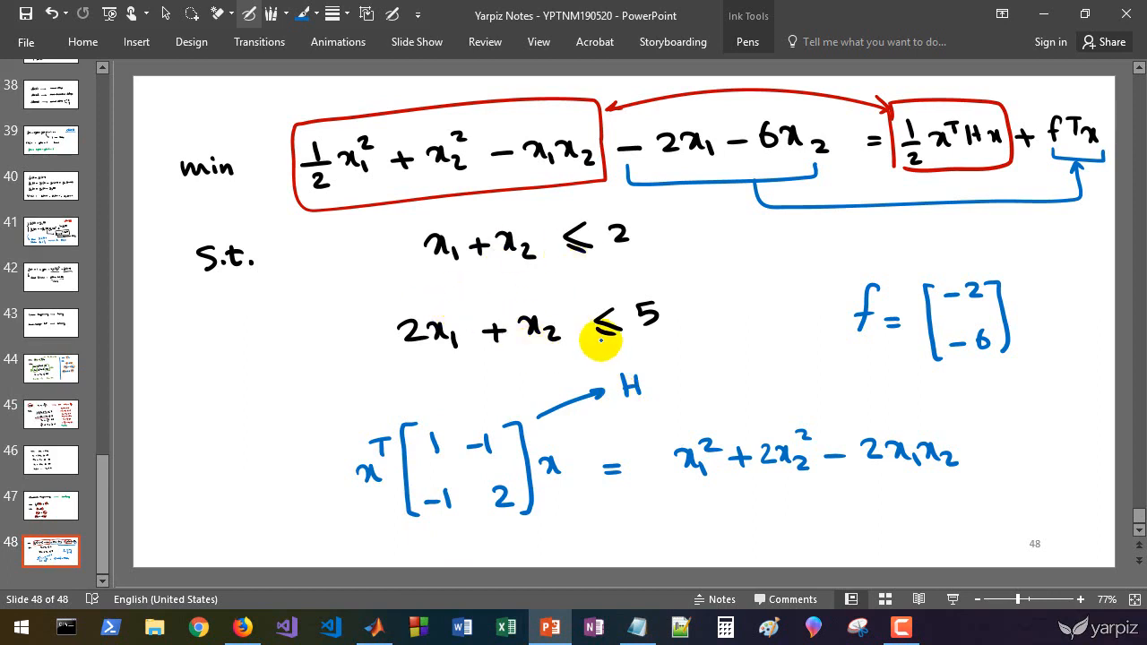
mouse_move(544, 348)
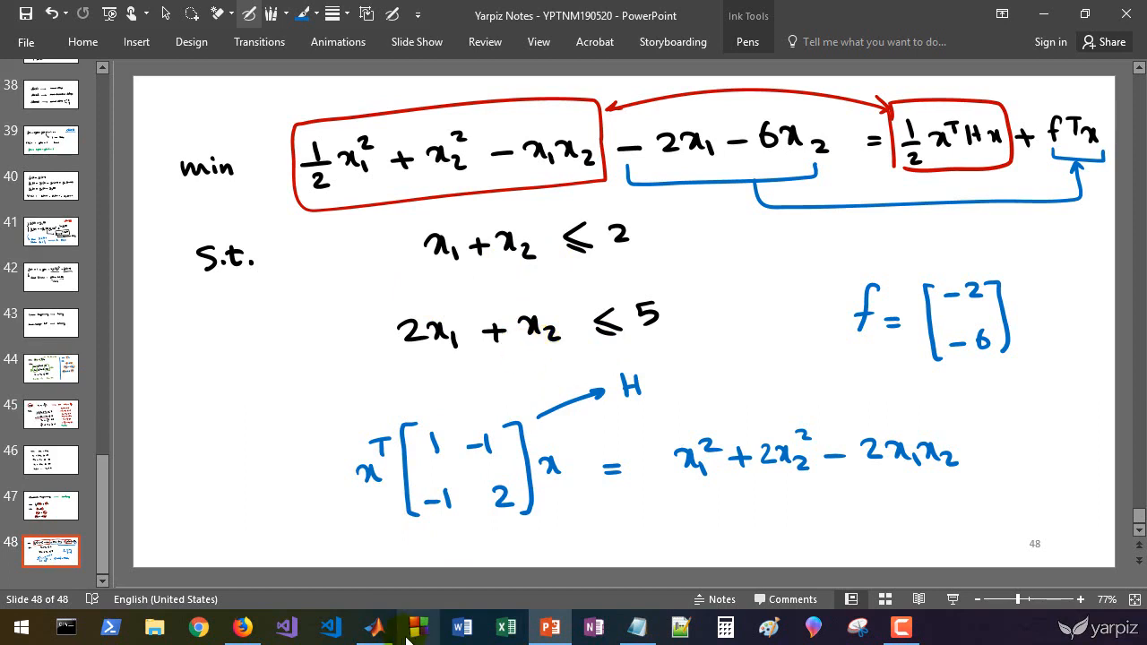
In MATLAB, define H = [1 -1; -1 2] and f = [-2 -6]'
left_click(373, 627)
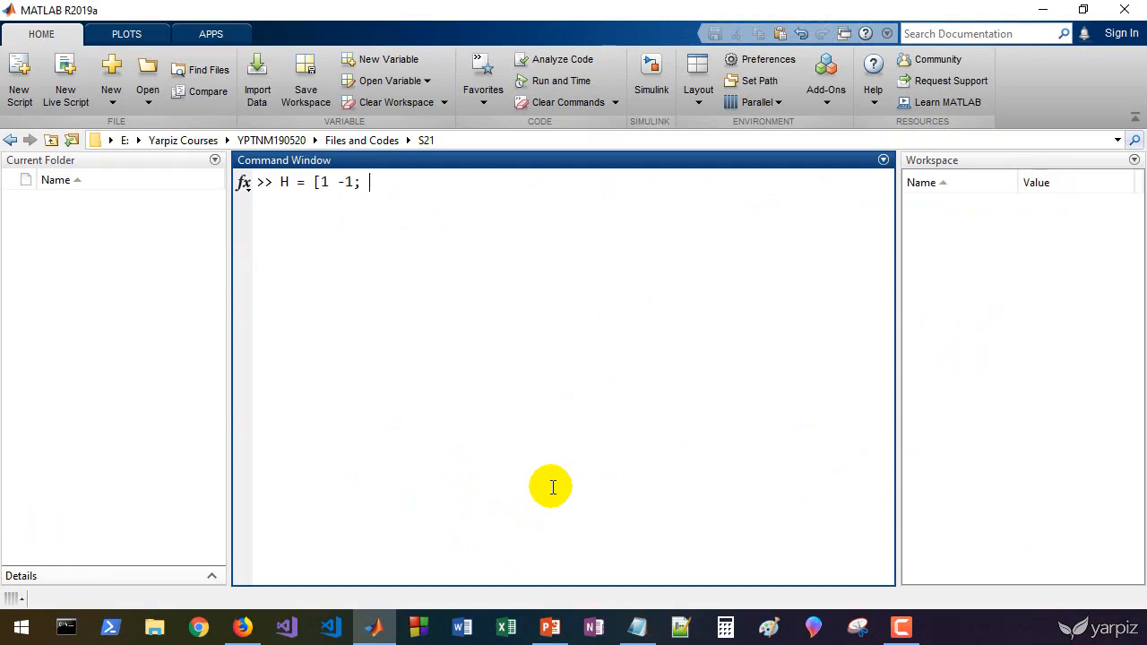
key("enter")
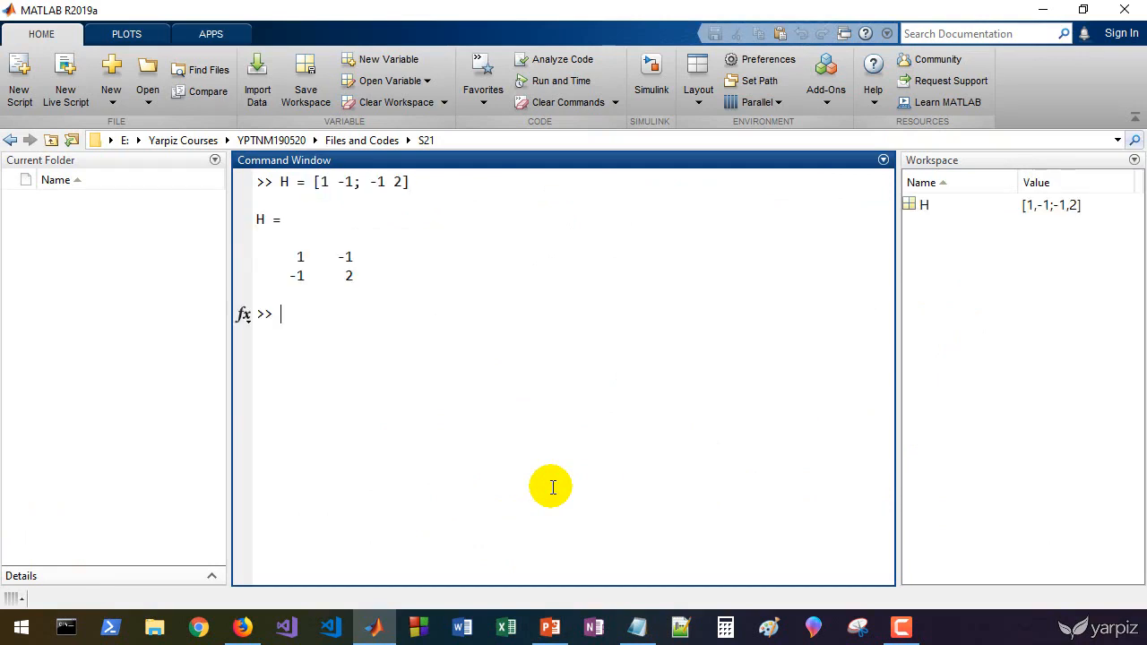
left_click(549, 626)
type("f = [")
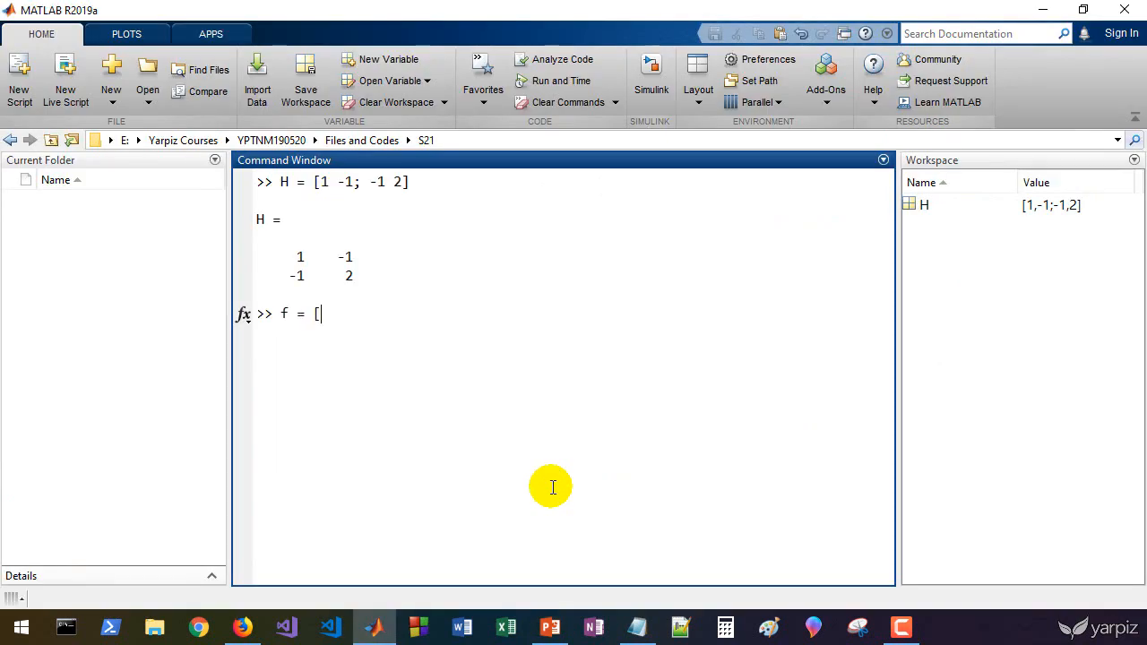
type("-2 -")
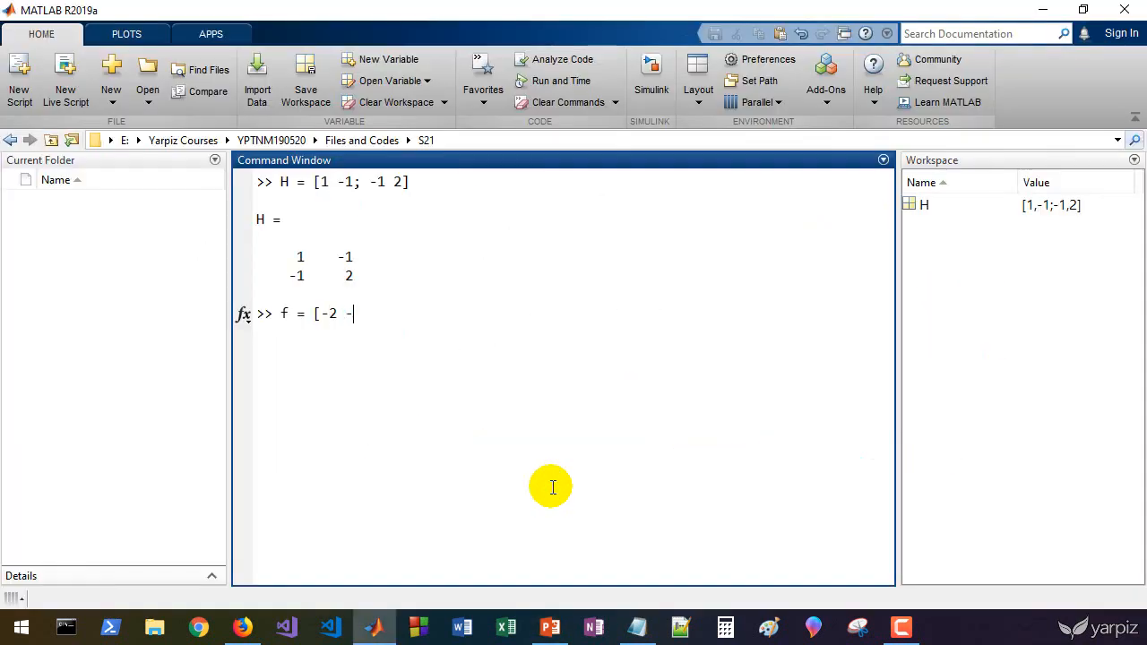
type("6]'")
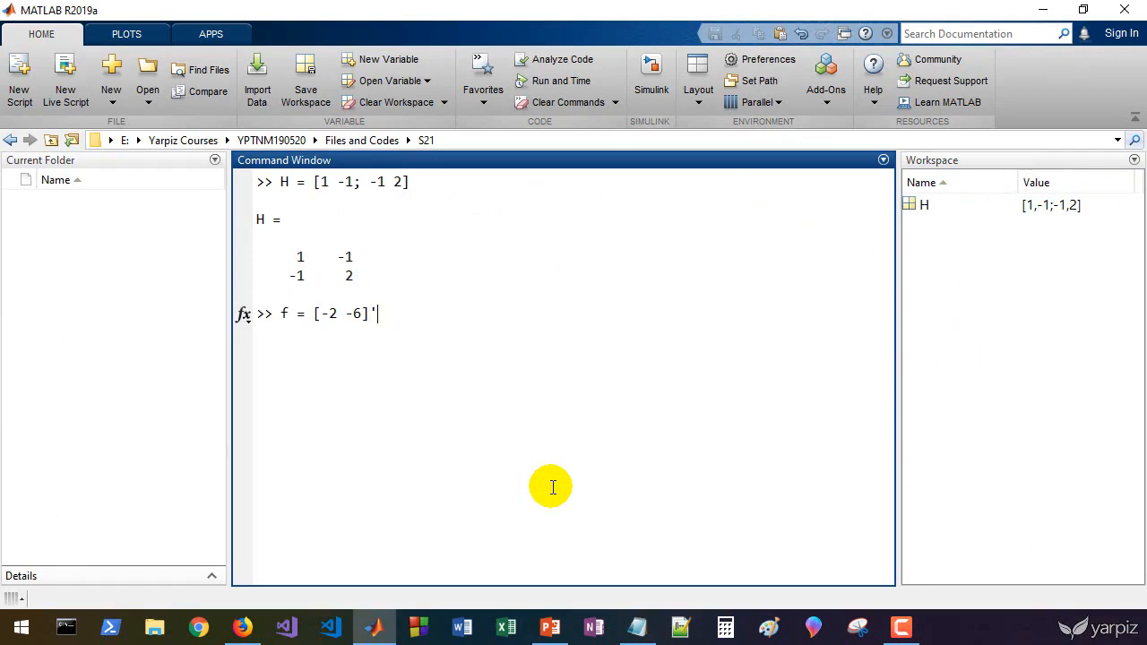
key("enter")
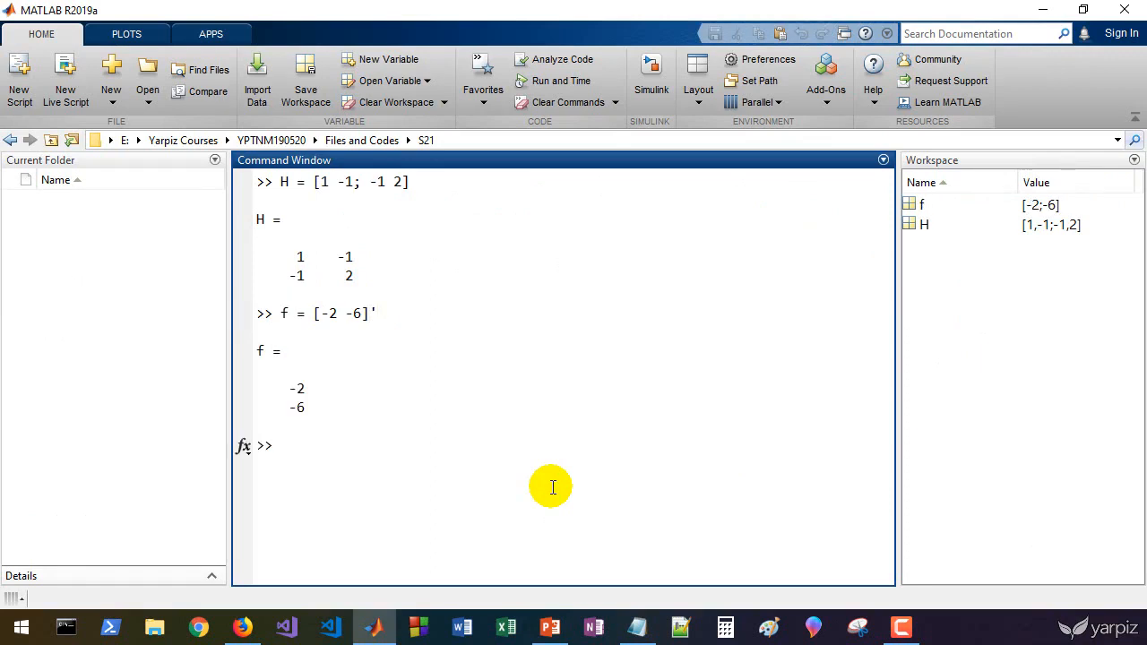
Recheck the handwritten slide, then enter A = [1 1; 2 1] and b = [2 5]
left_click(549, 626)
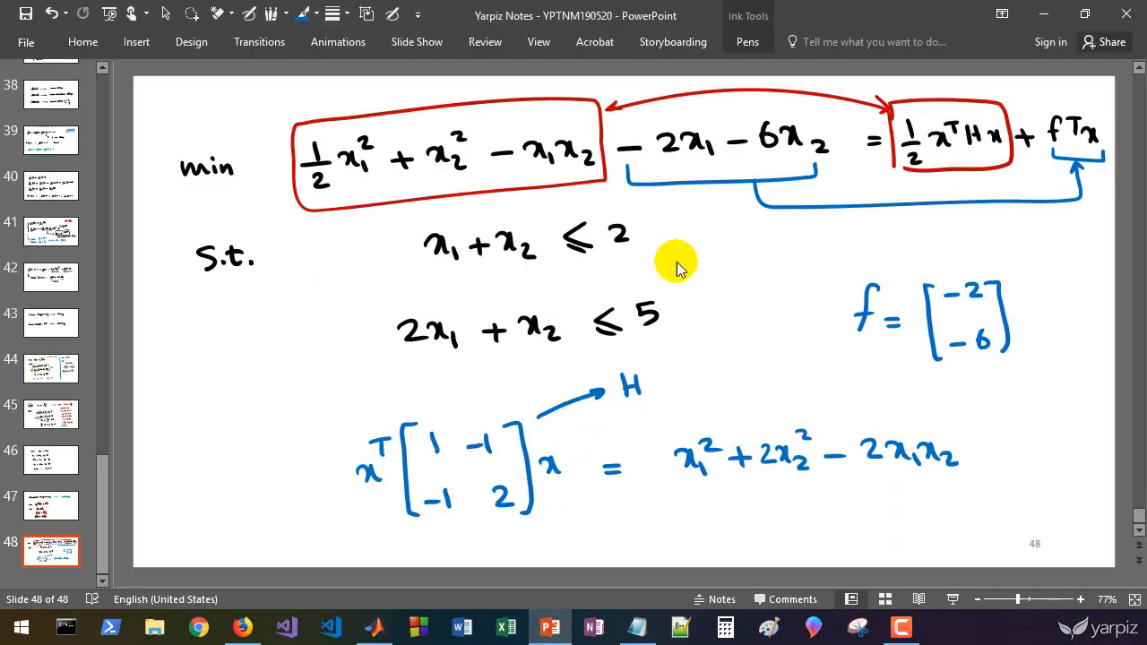
left_click(374, 626)
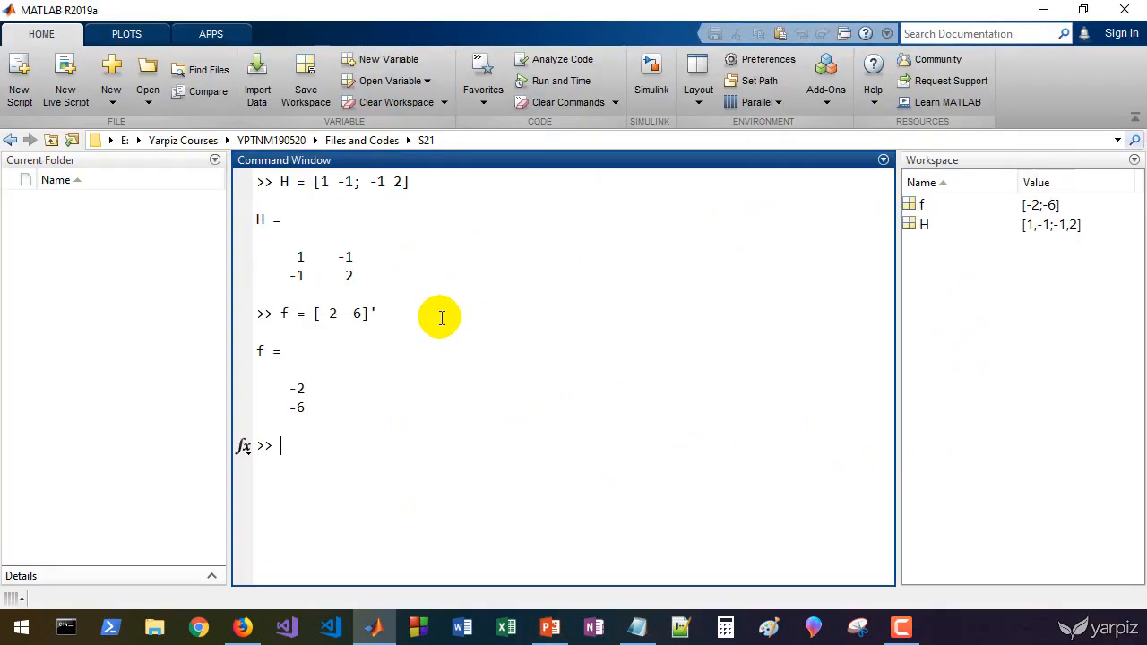
type("A = [1 1")
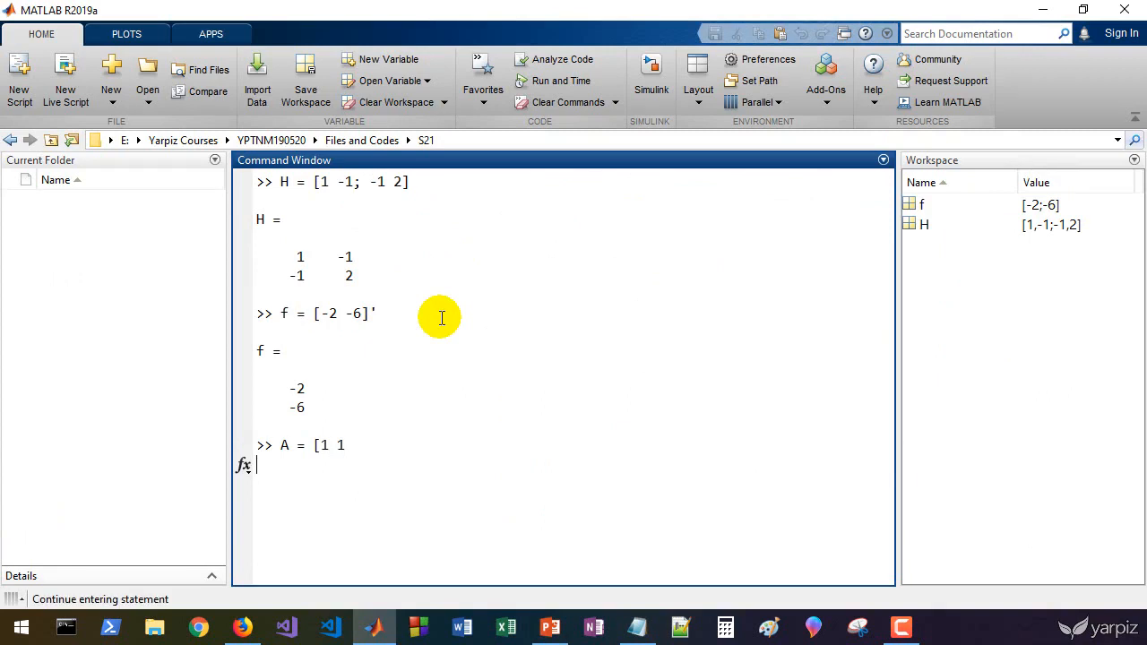
type("2 1")
type("b")
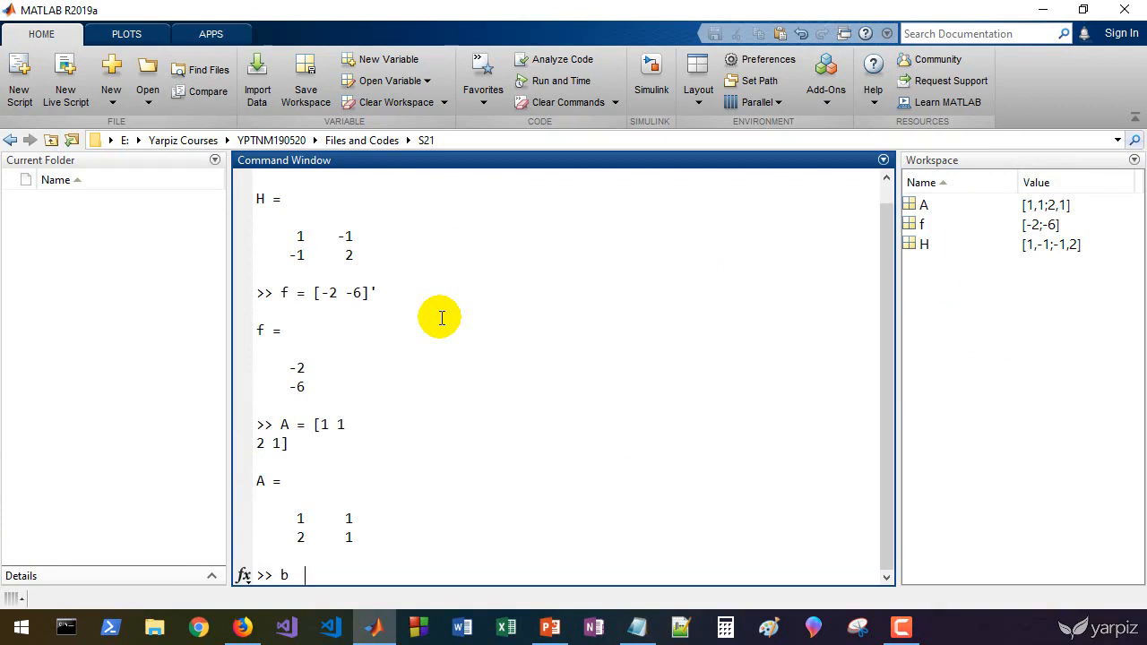
type("= [")
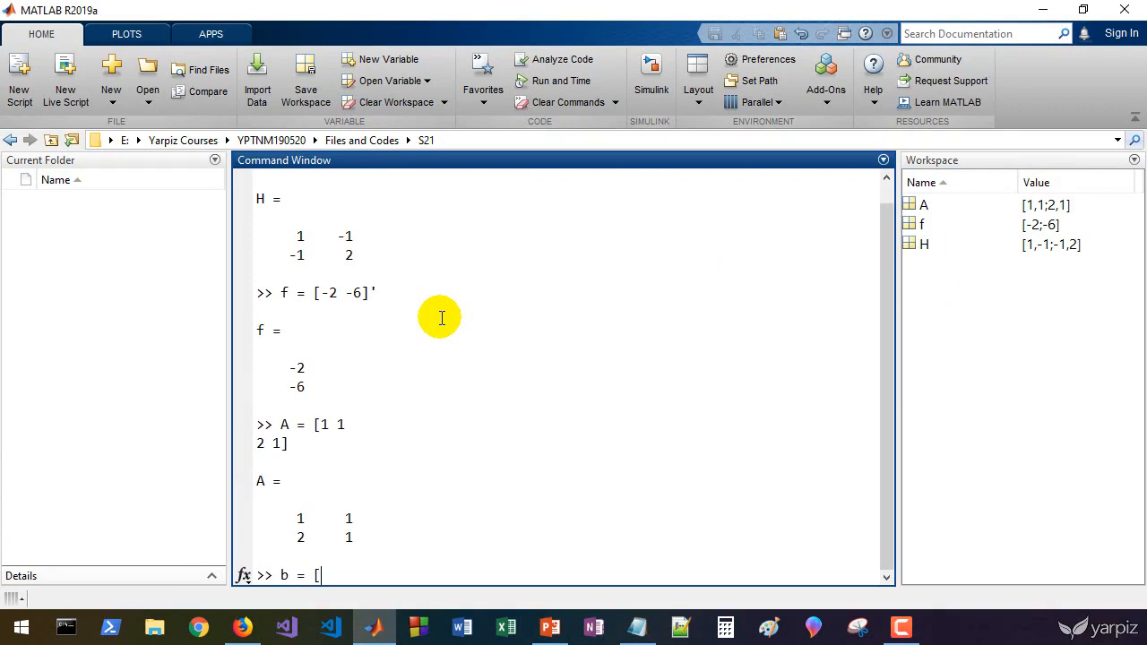
left_click(549, 626)
type("quad")
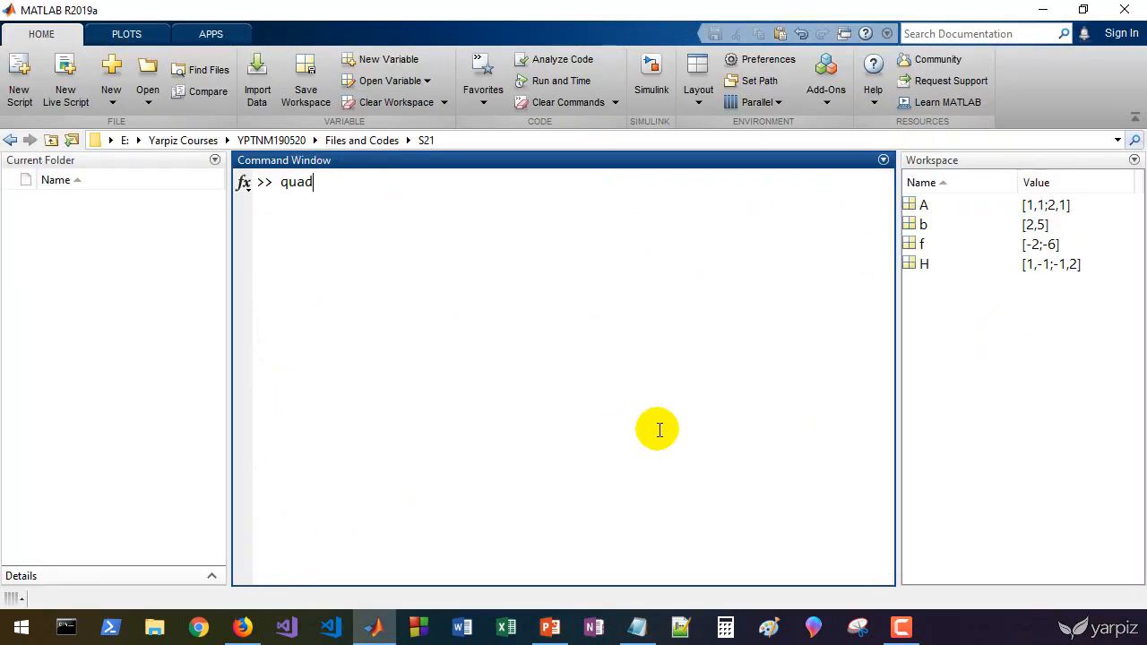
Run quadprog(H, f, A, b), then rerun as [x, fval] giving x = [0.4; 1.6], fval = −8.4
type("prog(")
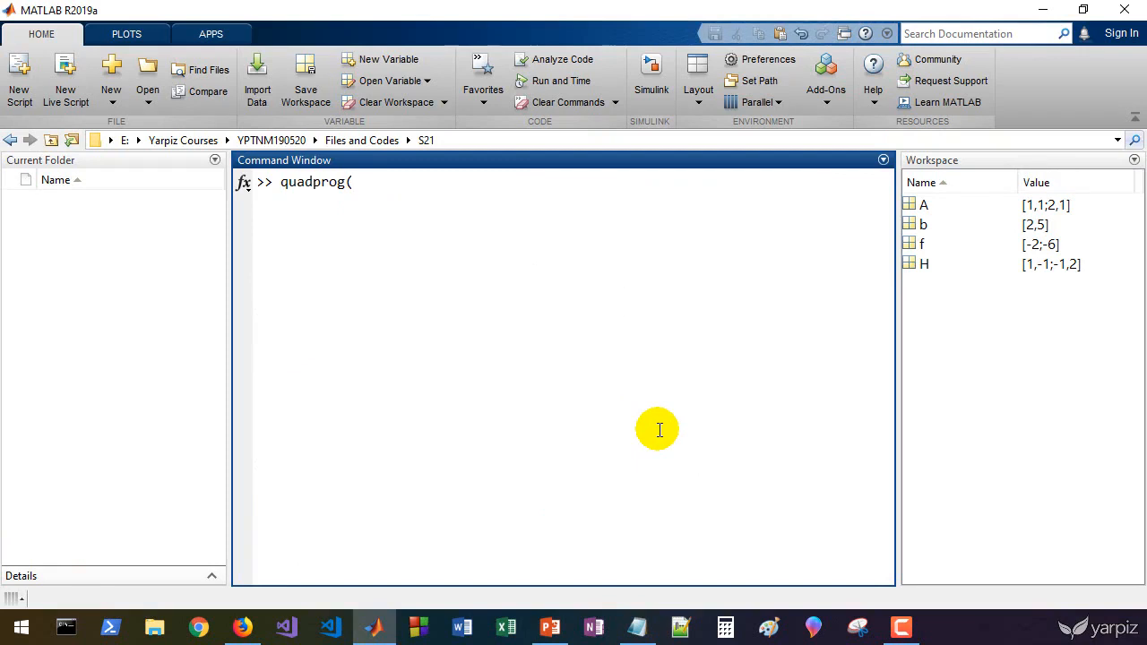
type("H,")
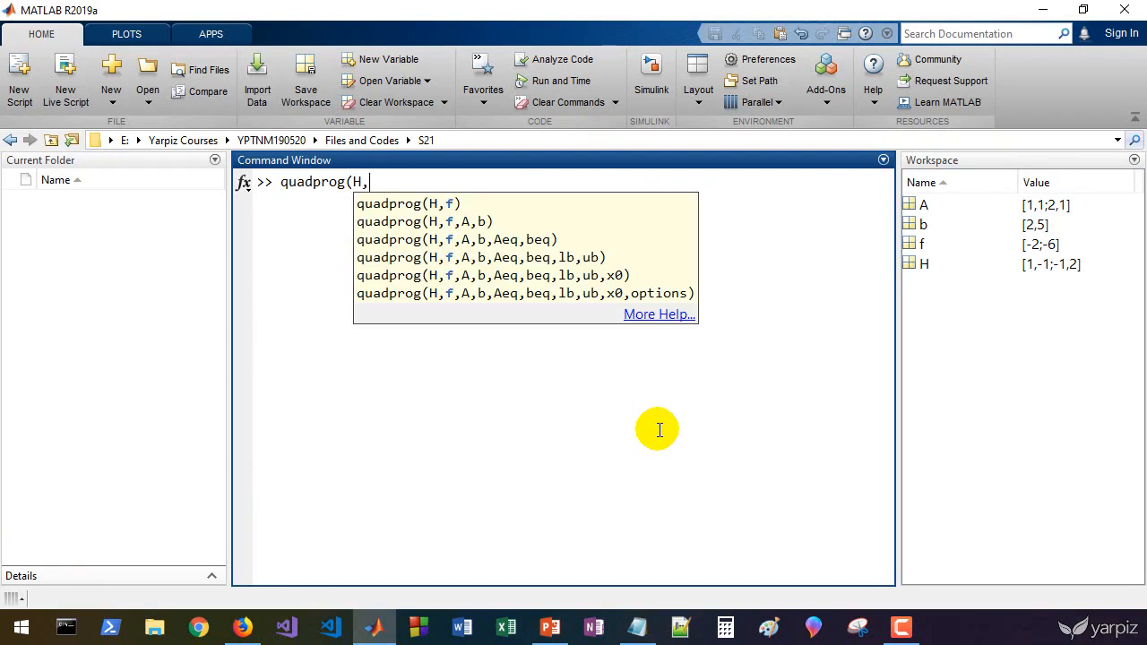
type("f, A, b")
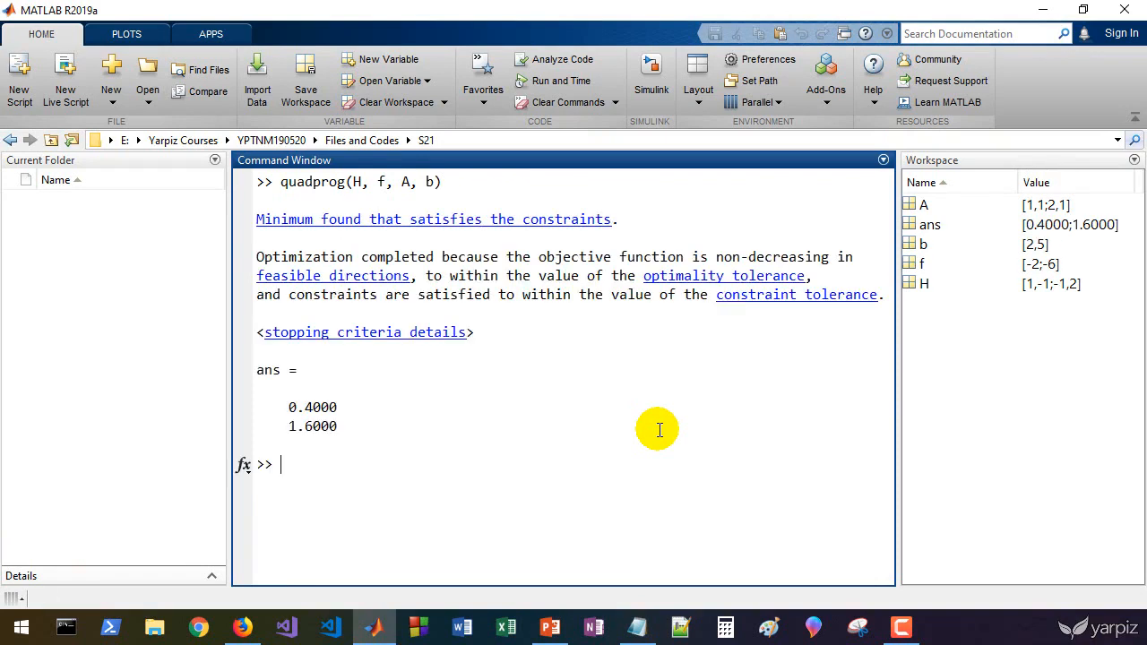
double_click(313, 408)
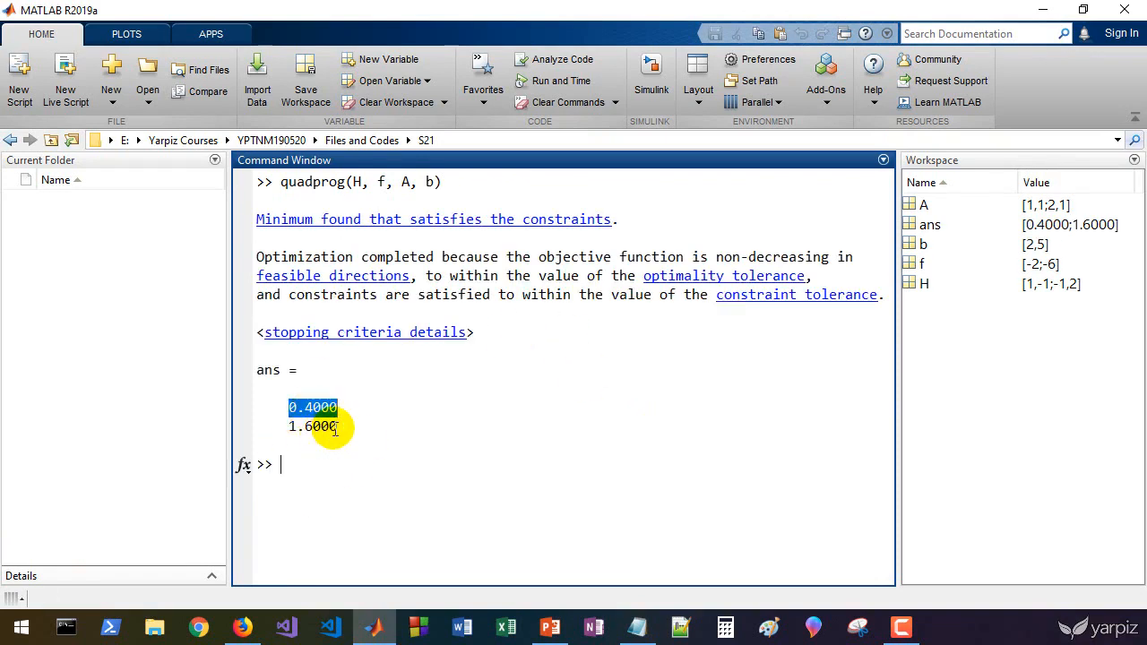
left_click(312, 426)
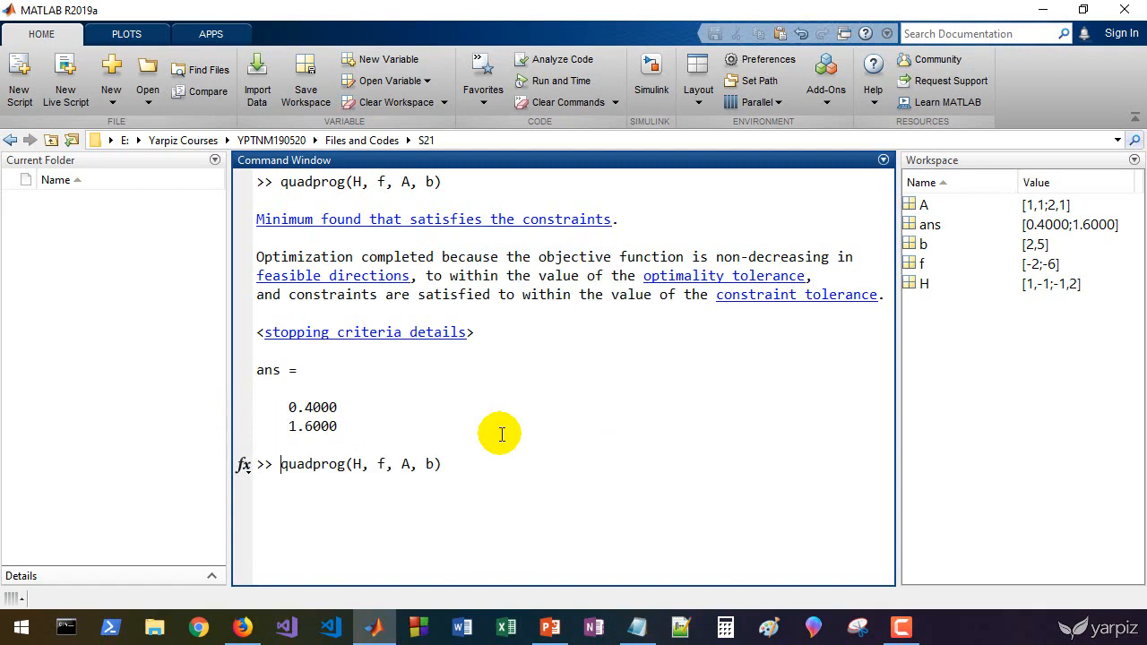
type("[x, fval] =")
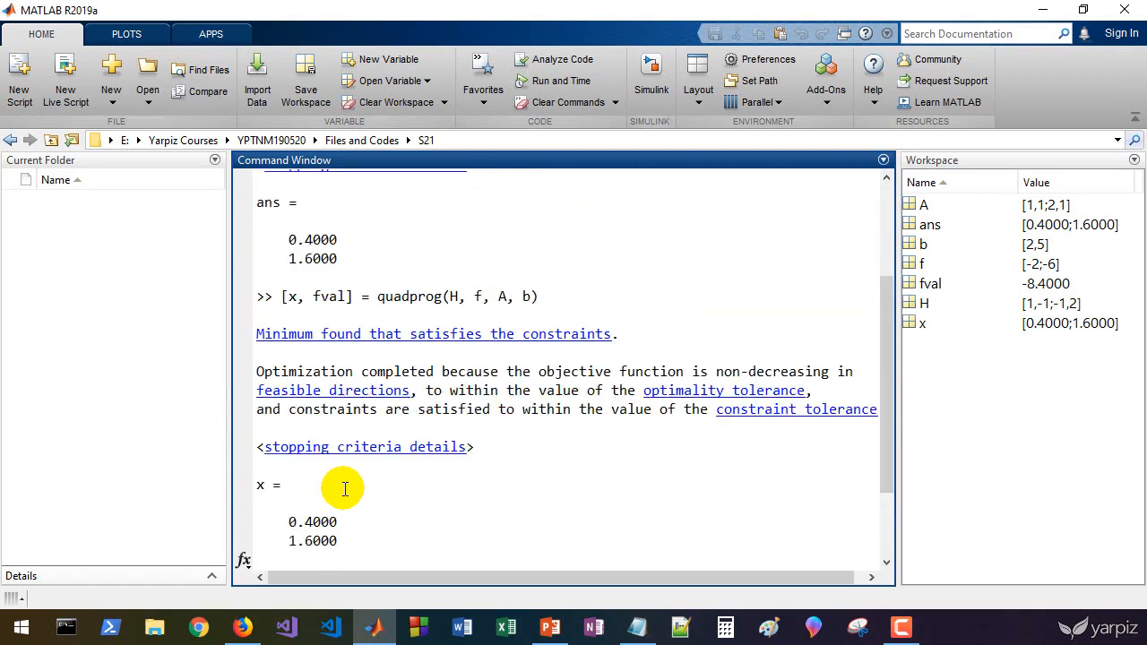
Return to PowerPoint slide 48 showing the handwritten example with f and H
left_click(549, 626)
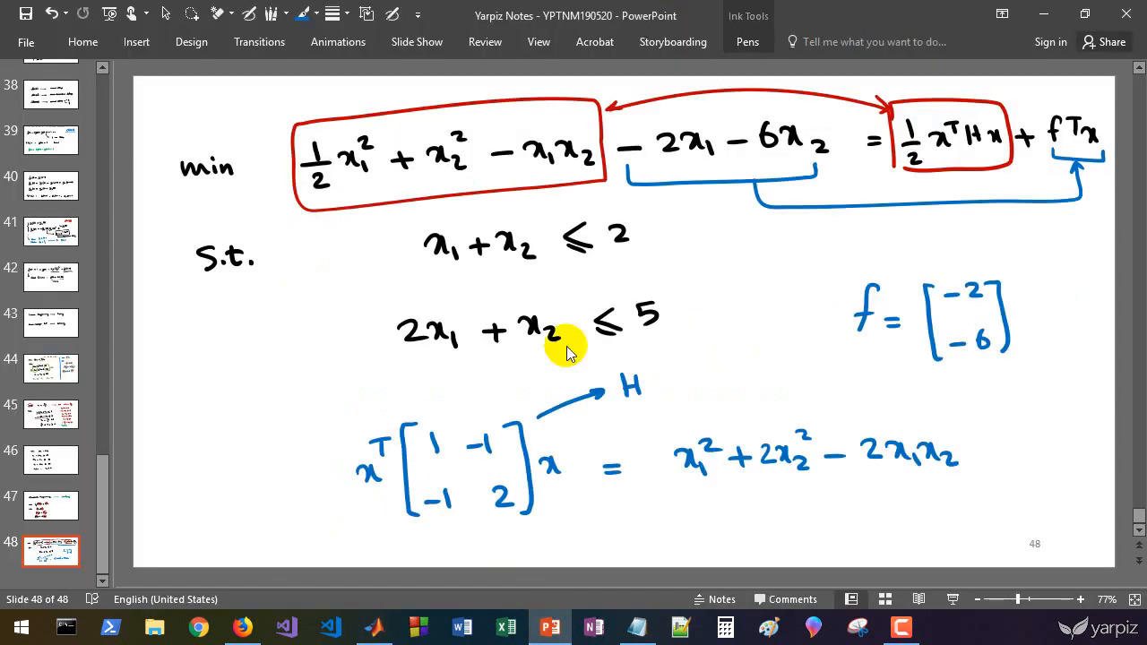
mouse_move(695, 304)
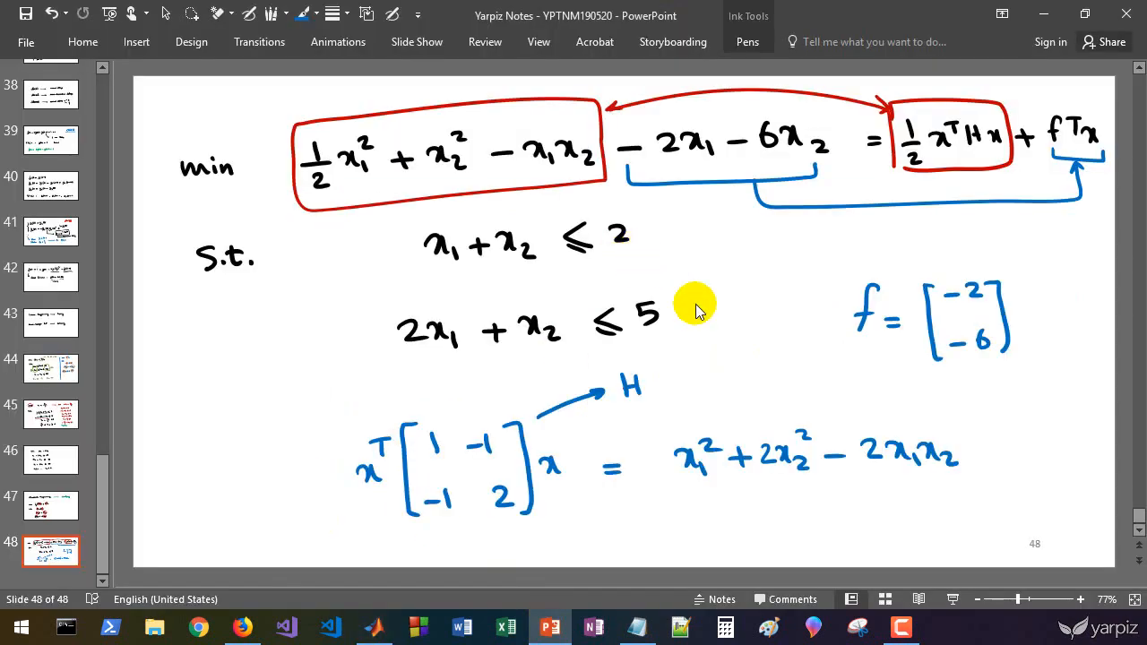